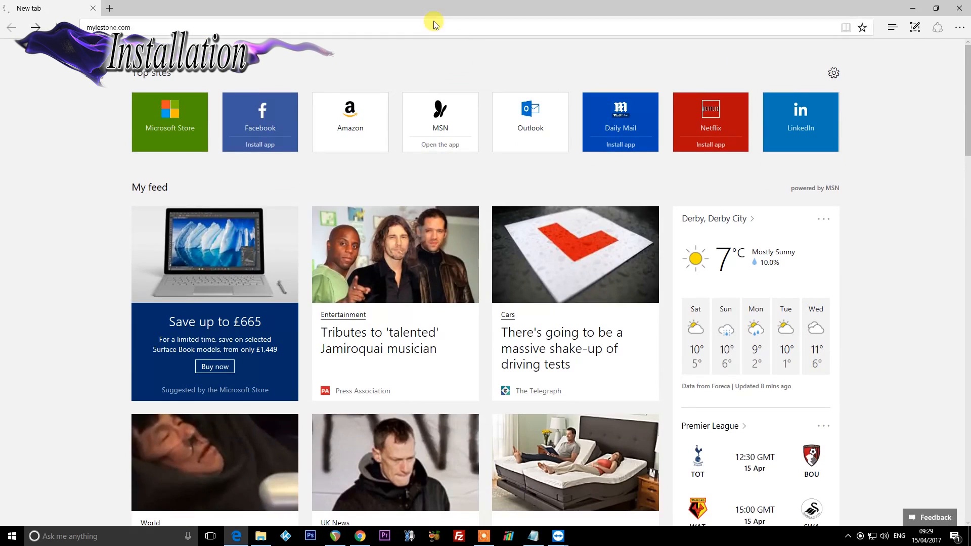
Load mylestone.com and go to its Sign In page.
key(Return)
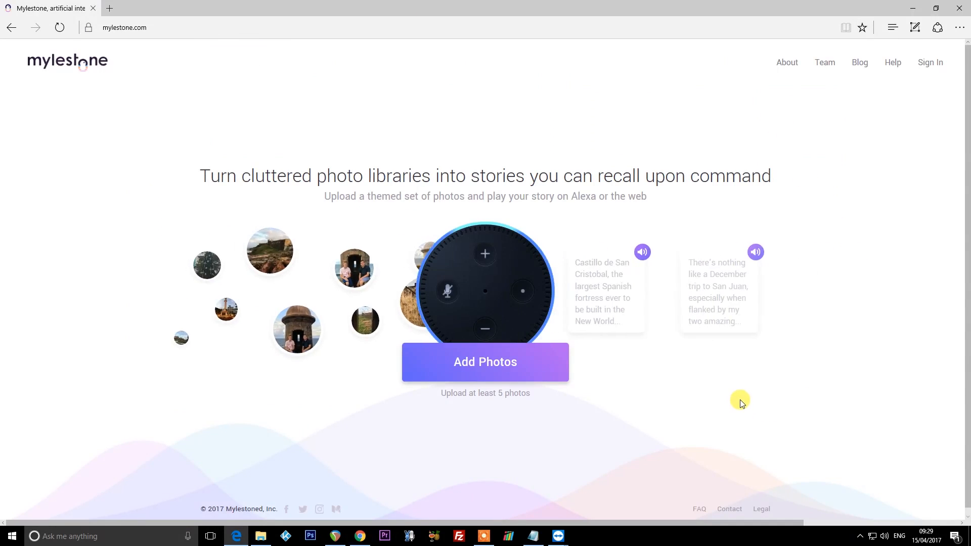
mouse_move(930, 62)
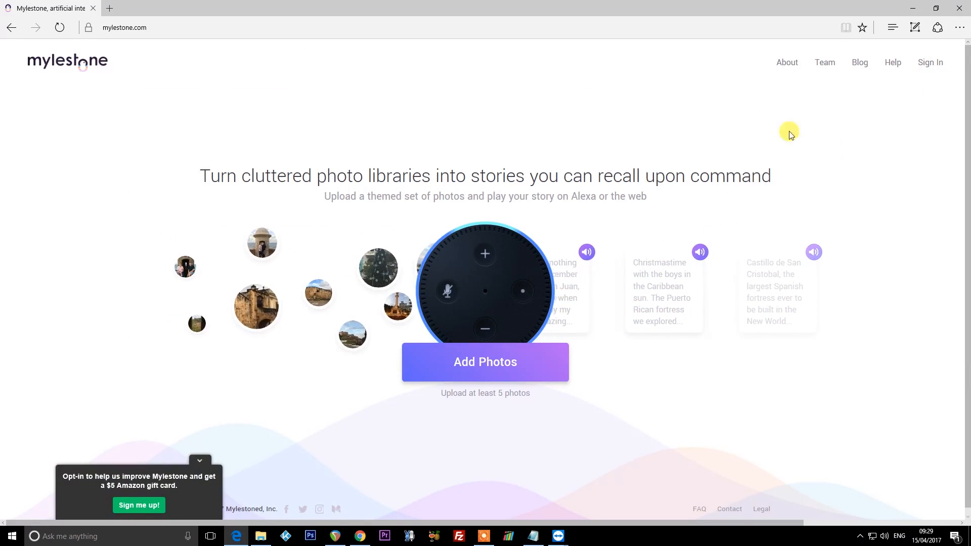
click(930, 62)
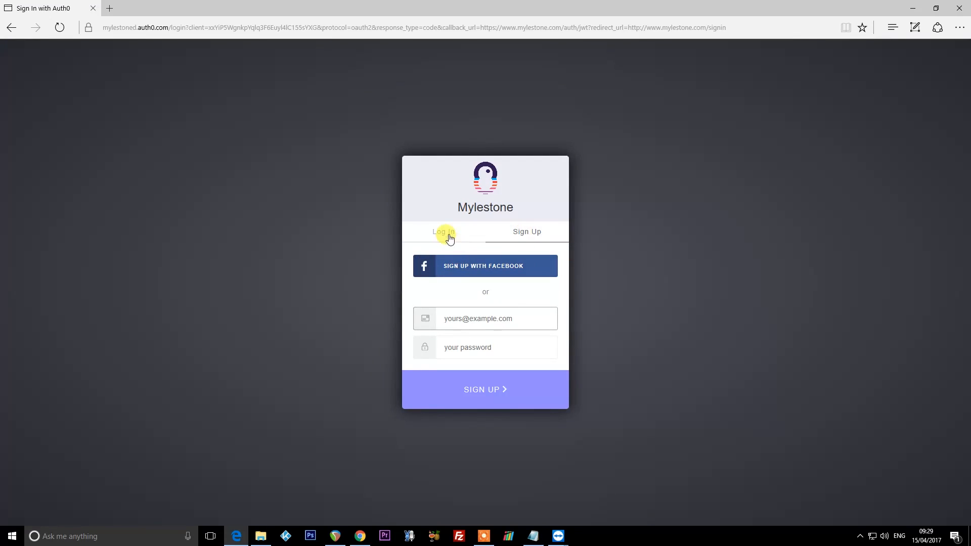
Switch to the Log In tab and start entering the account email.
click(443, 231)
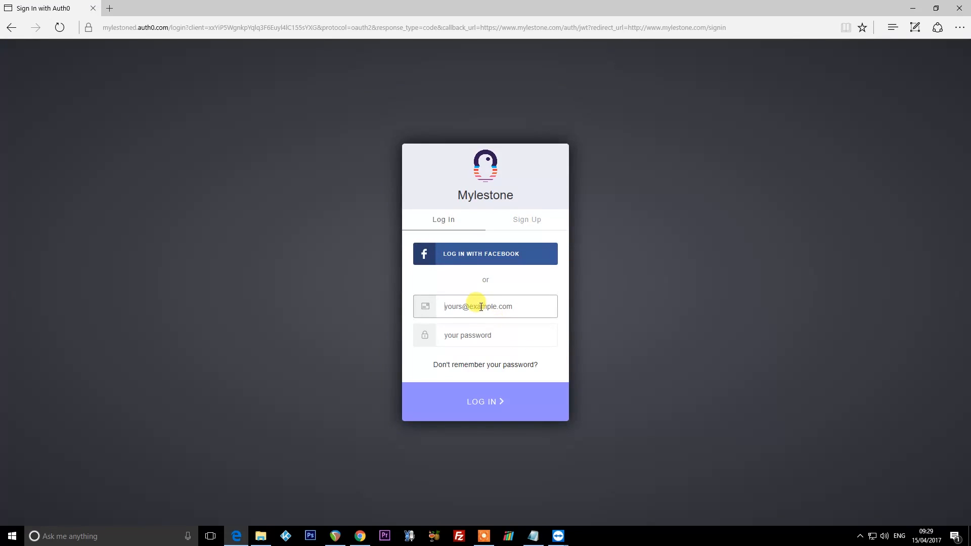
click(485, 401)
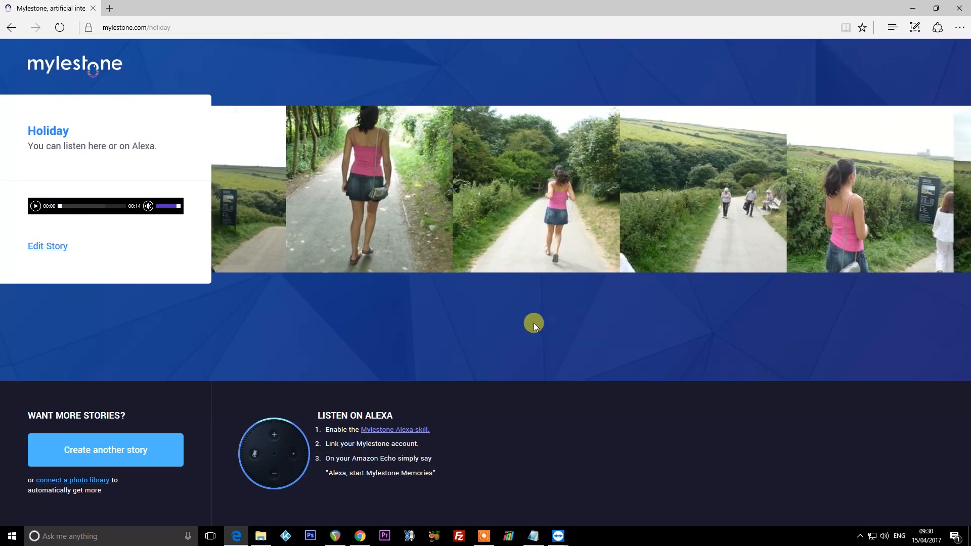
Play the Holiday story's 14-second audio narration.
click(35, 206)
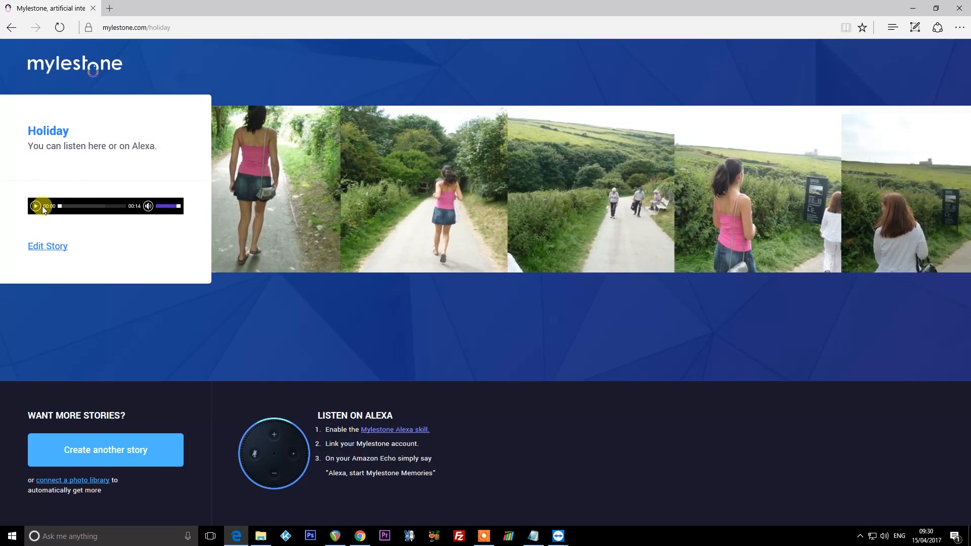
click(36, 207)
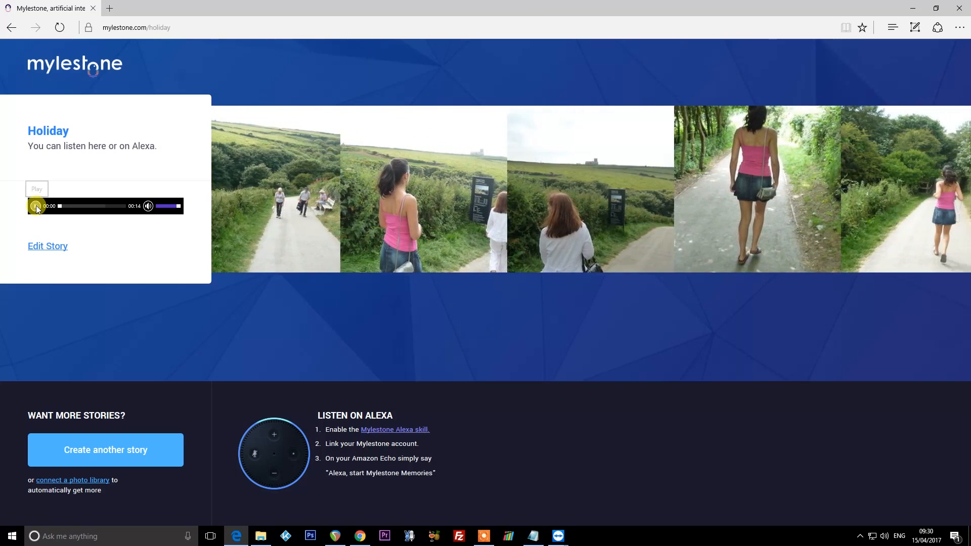
click(35, 206)
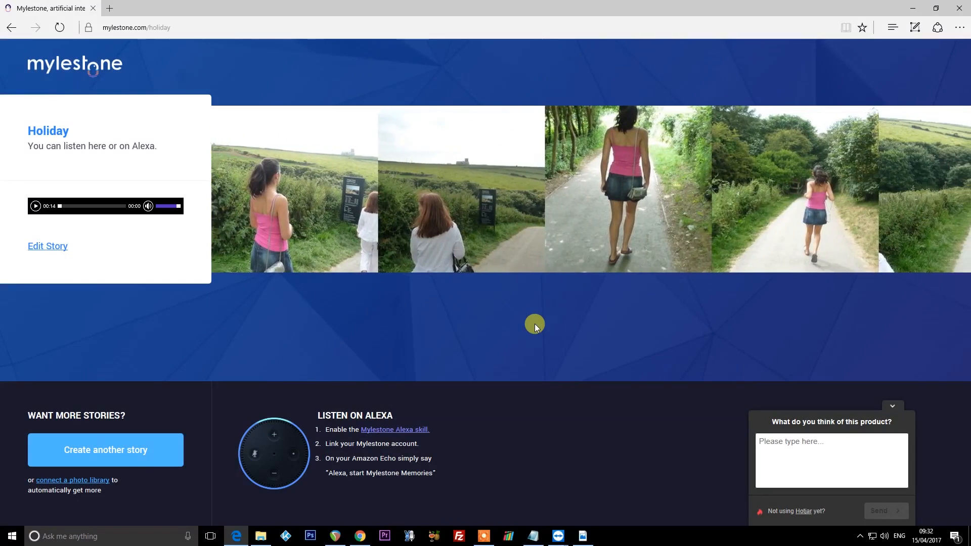
Open Properties for photo P1050305 and scroll through its camera and file details.
click(261, 536)
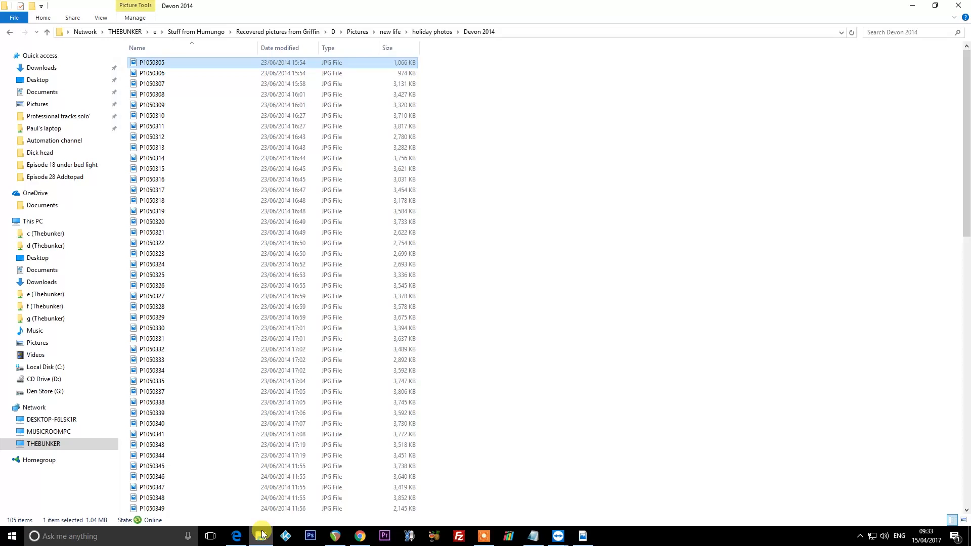
right_click(153, 62)
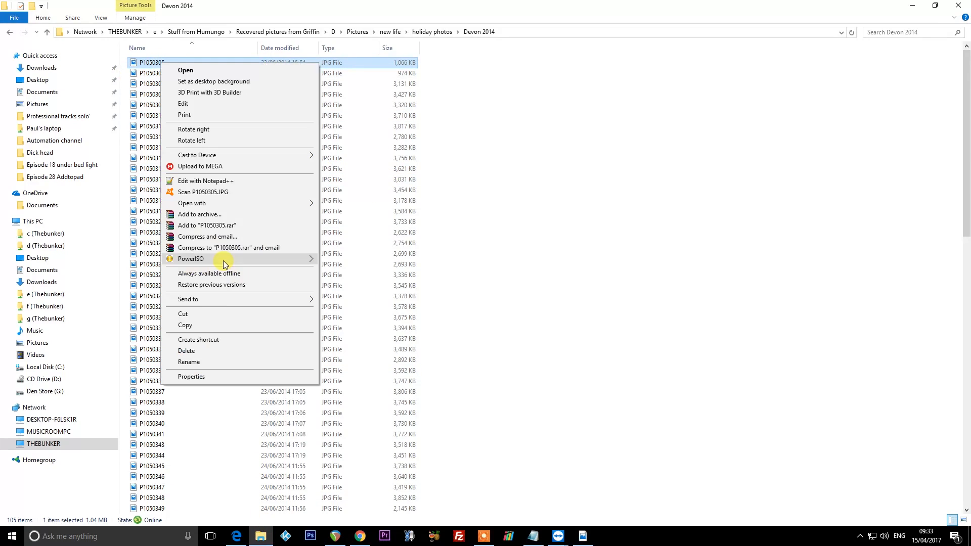
click(192, 376)
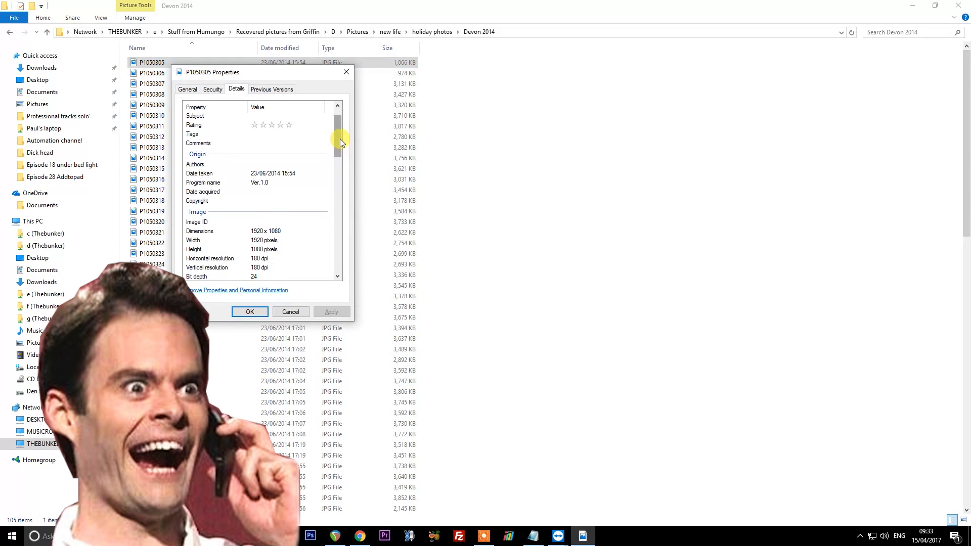
scroll(down, 3)
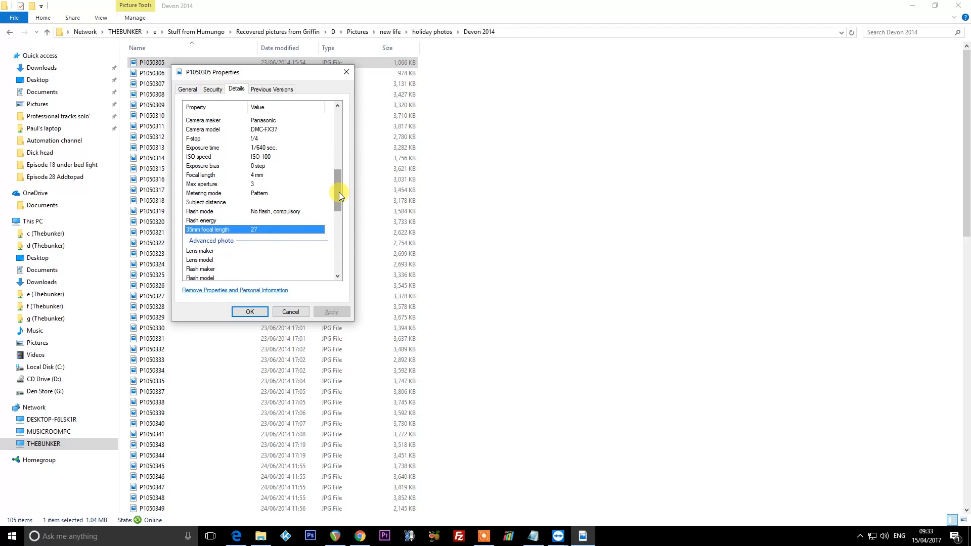
mouse_move(328, 183)
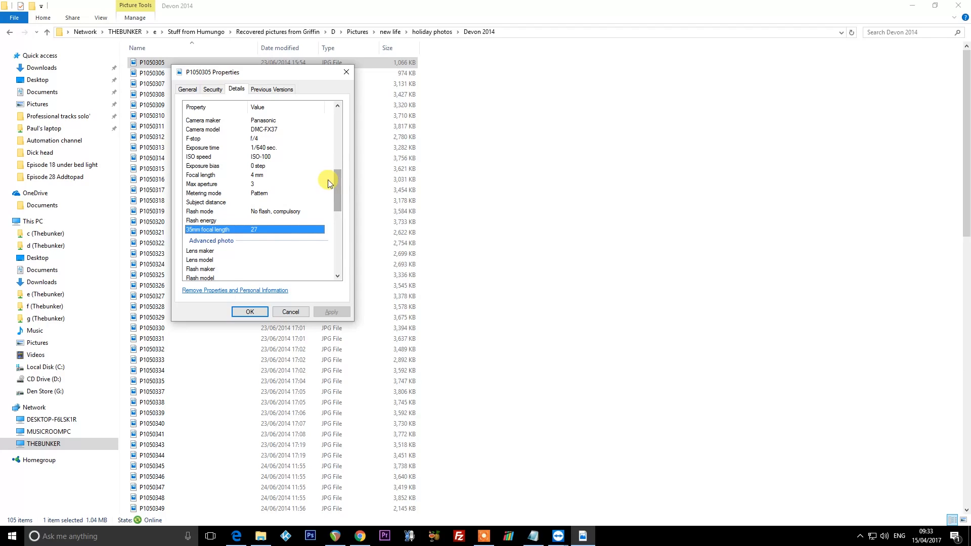
scroll(down, 3)
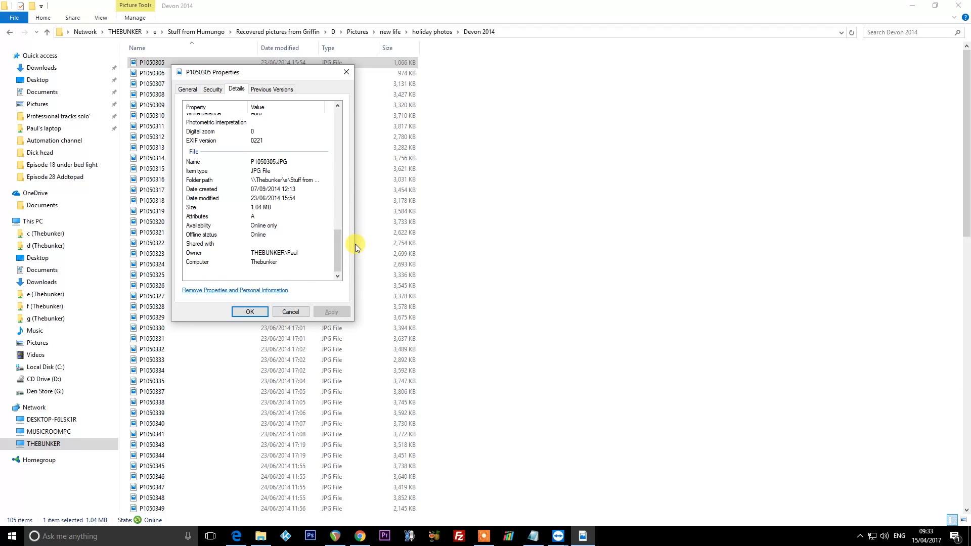
mouse_move(354, 243)
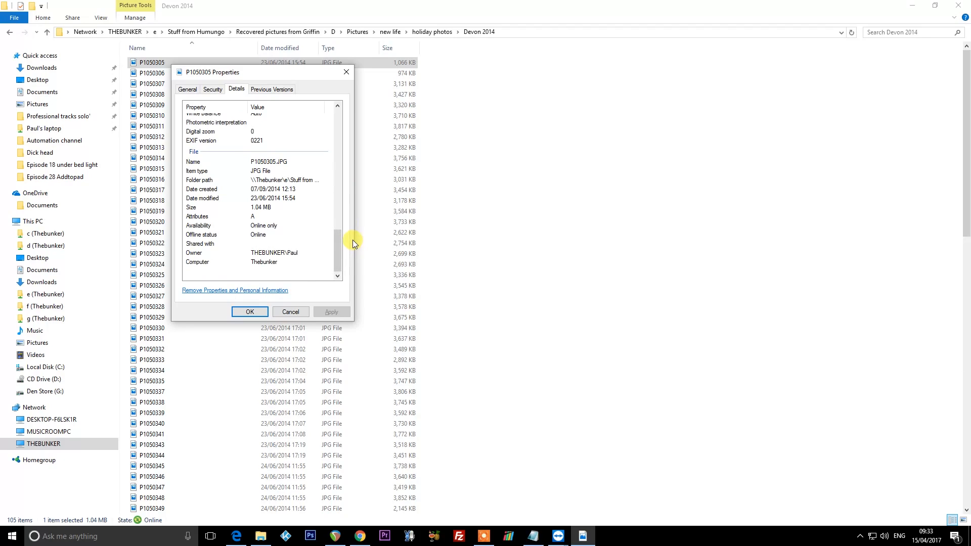
mouse_move(351, 256)
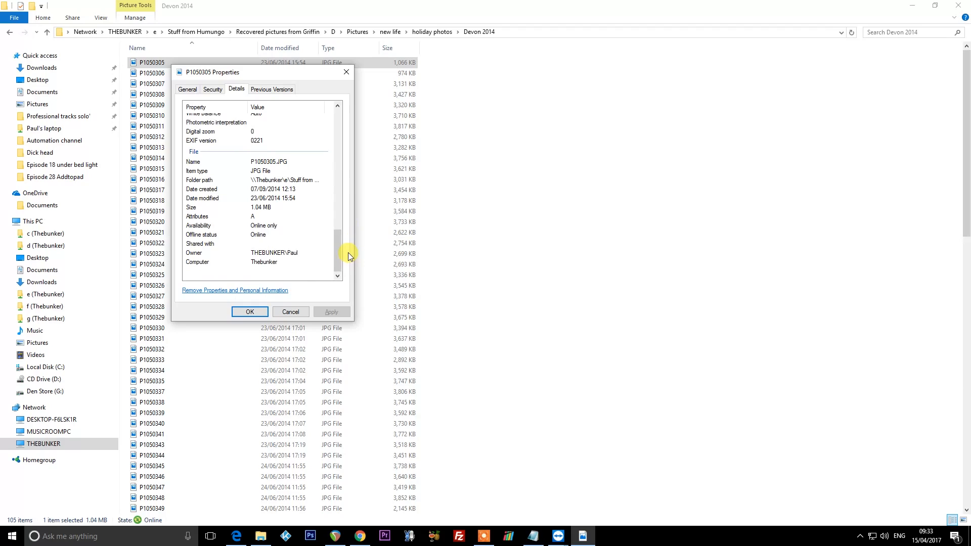
mouse_move(343, 82)
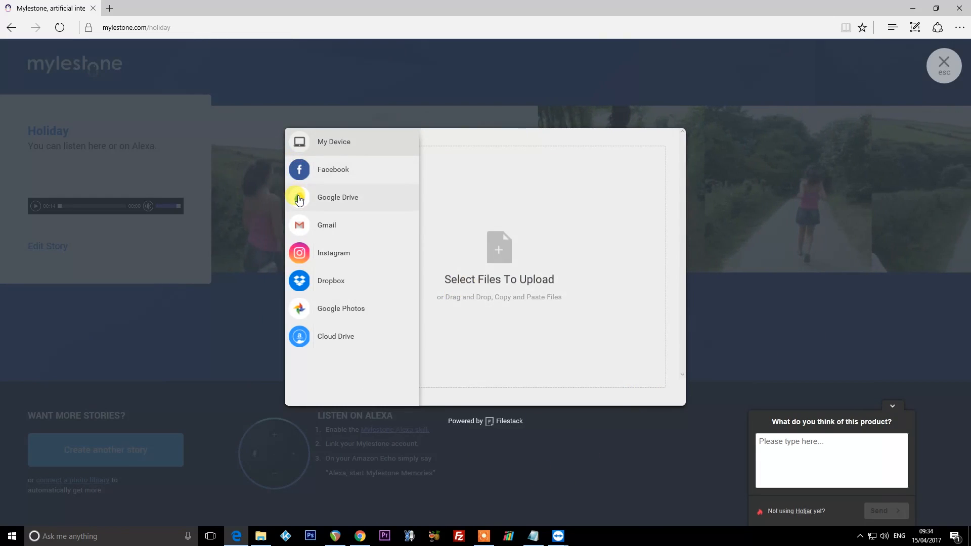
mouse_move(302, 308)
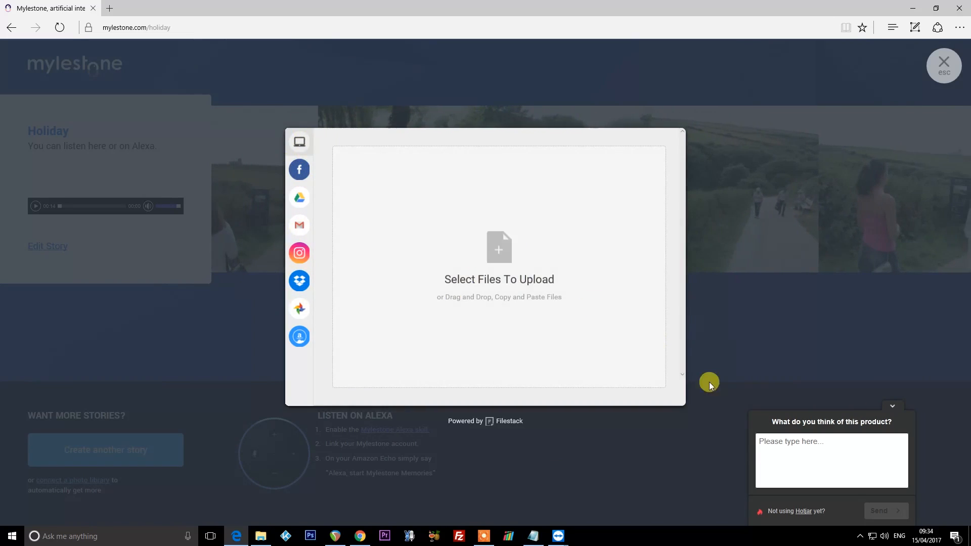
Open the Harry Potter world folder in the Open dialog and select five photos.
click(498, 260)
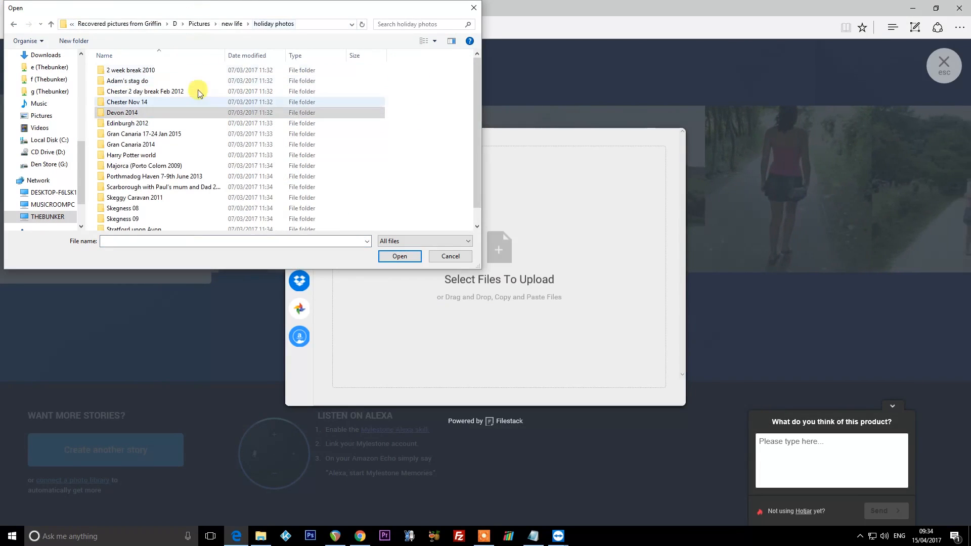
mouse_move(145, 166)
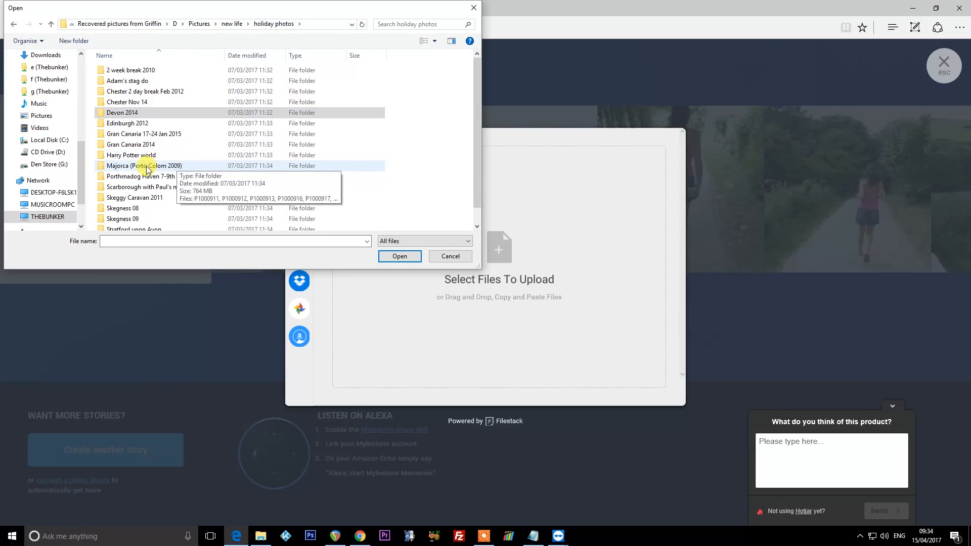
double_click(130, 154)
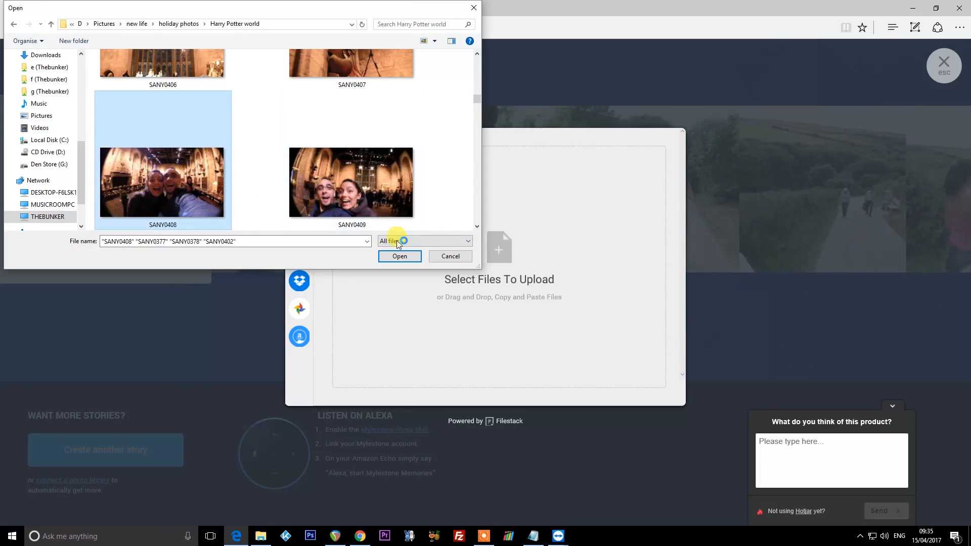
scroll(down, 3)
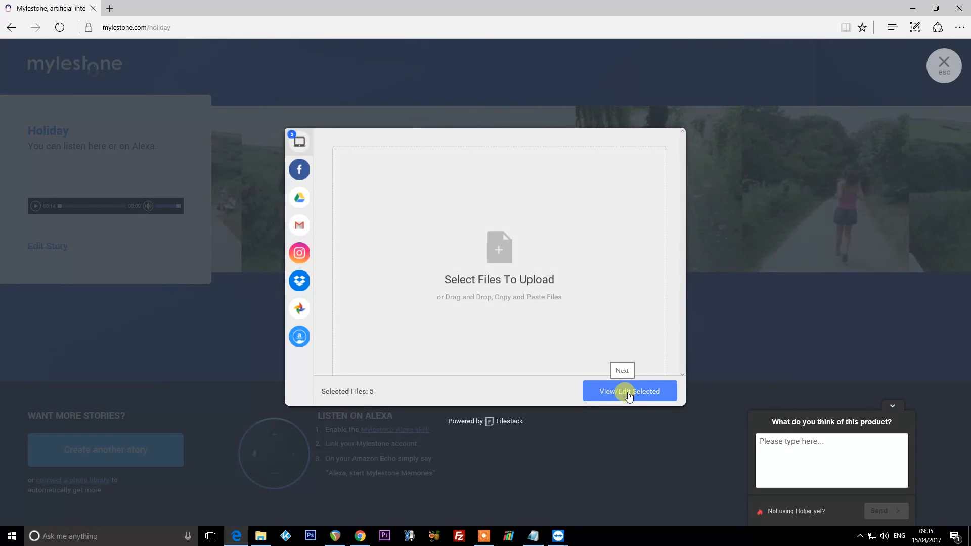
Review the five selected Harry Potter photos, then upload them.
click(629, 391)
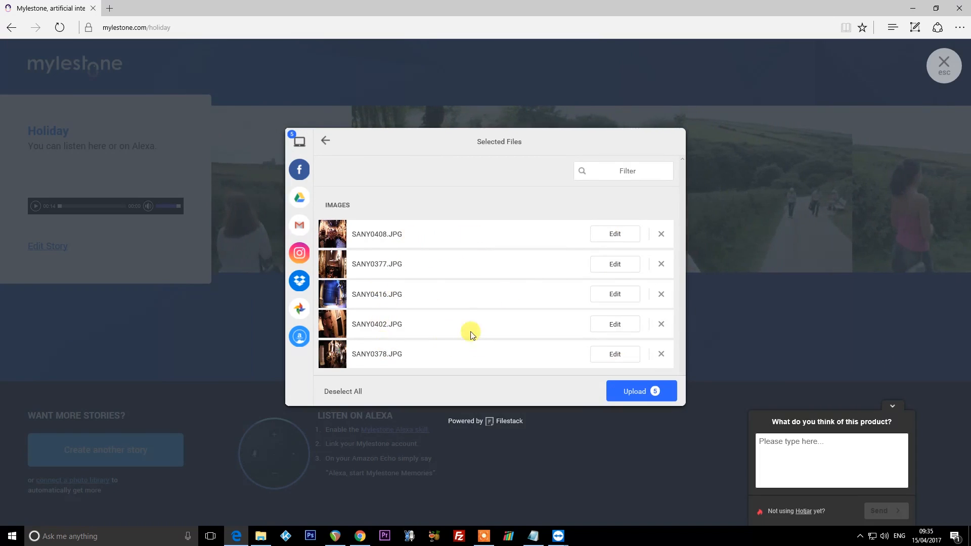
mouse_move(510, 397)
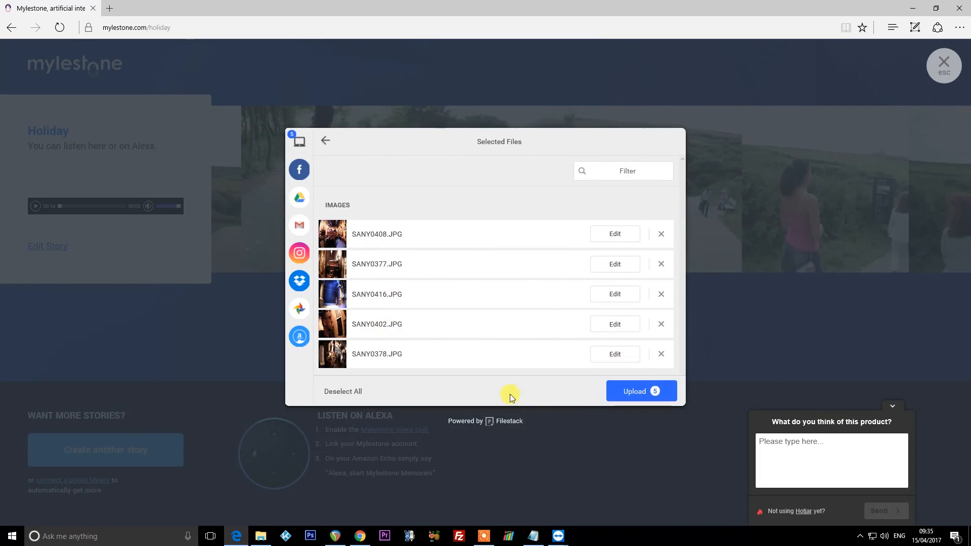
click(641, 391)
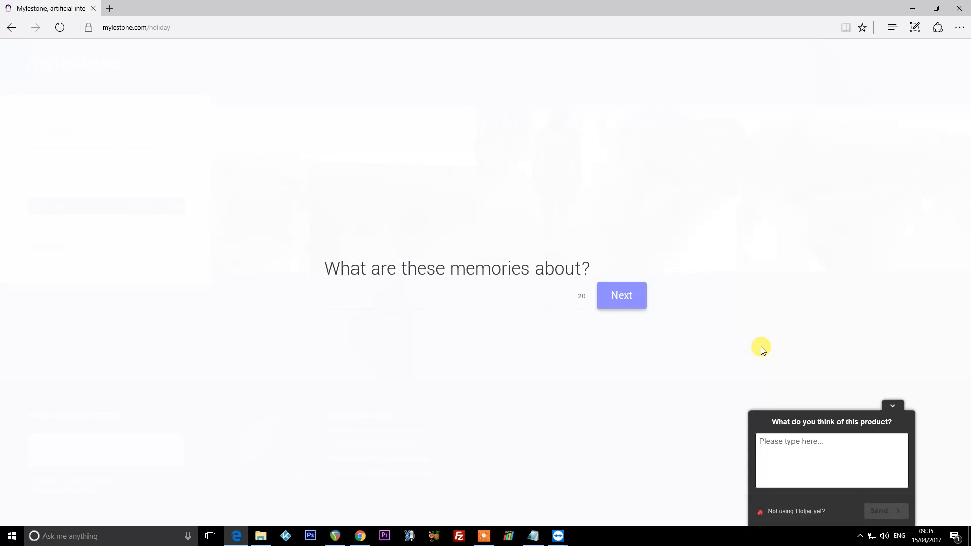
Describe the memories as 'Harry Potter World' and submit with Next.
click(434, 295)
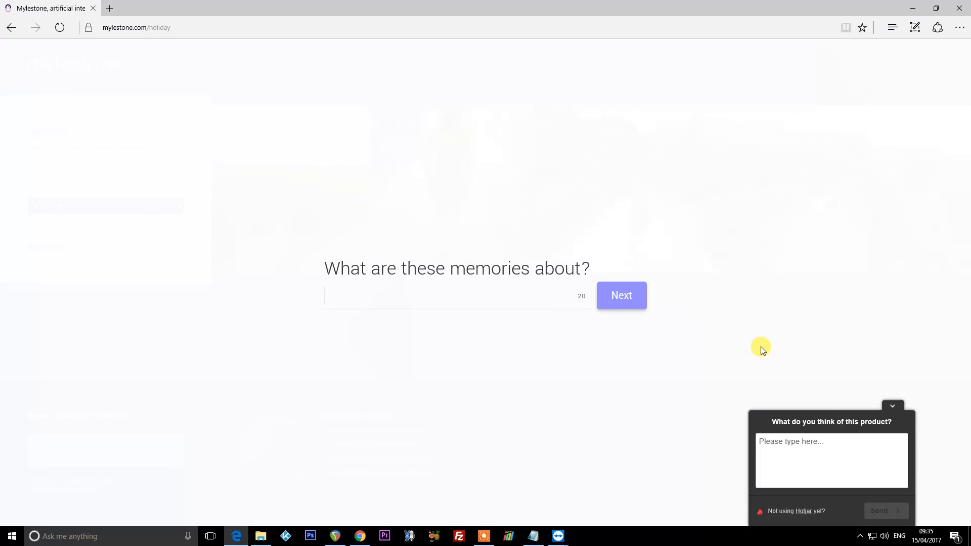
text(Trip)
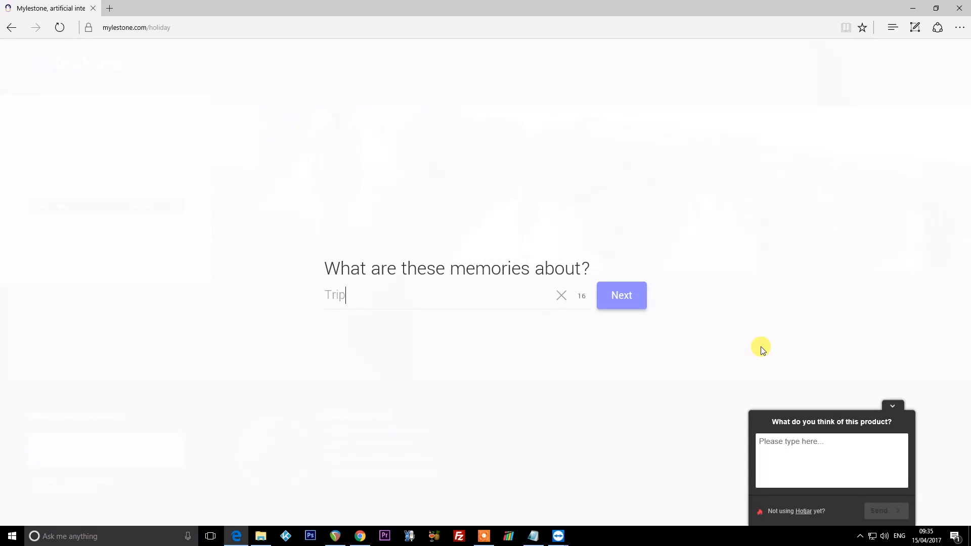
text(to Harry Pot)
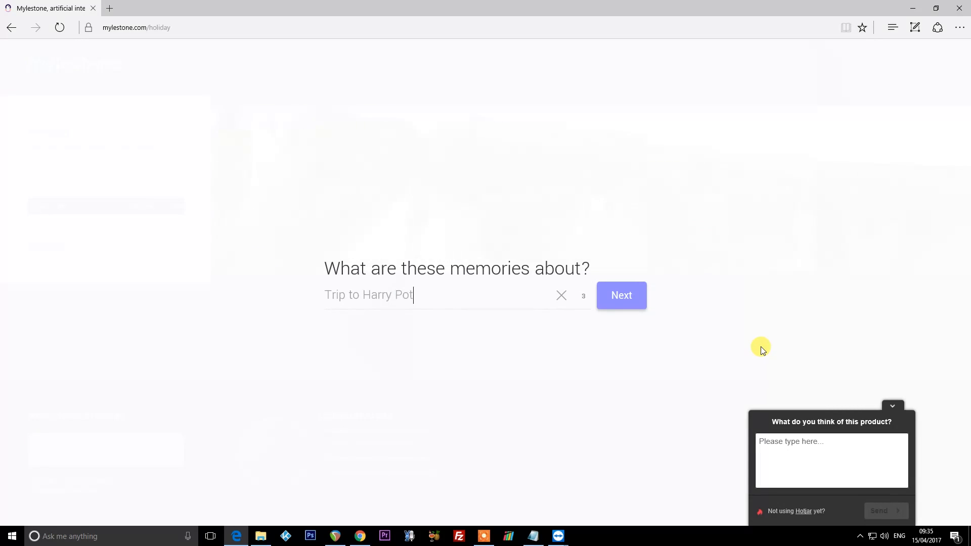
text(ter World)
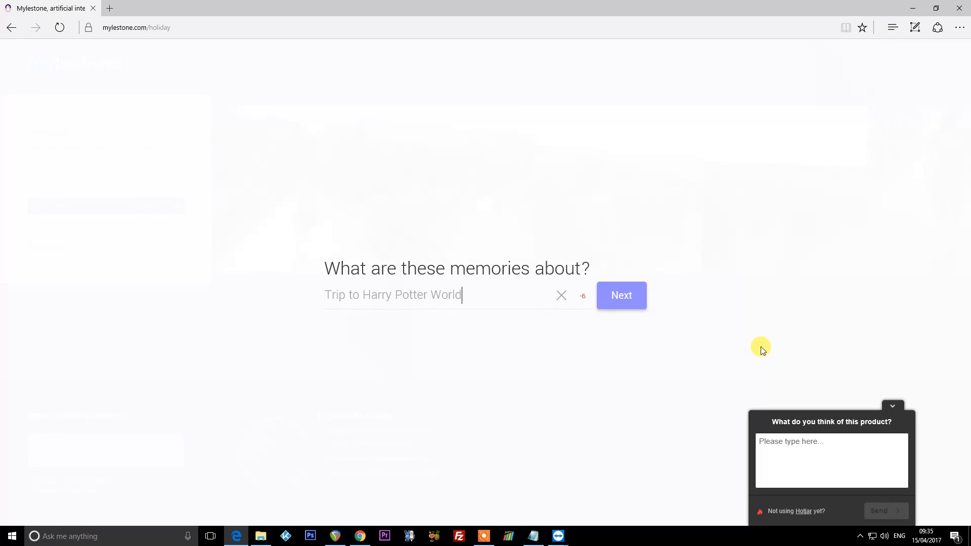
click(620, 295)
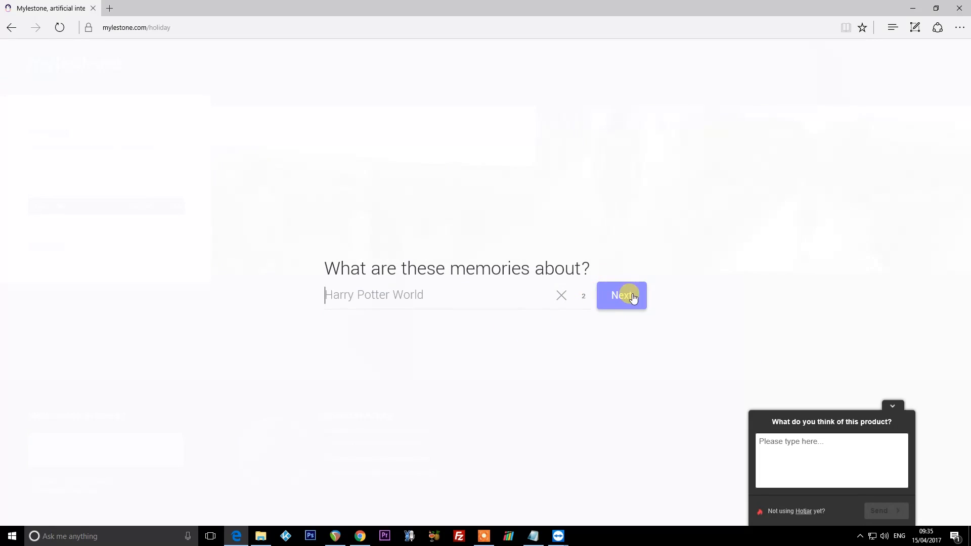
click(621, 295)
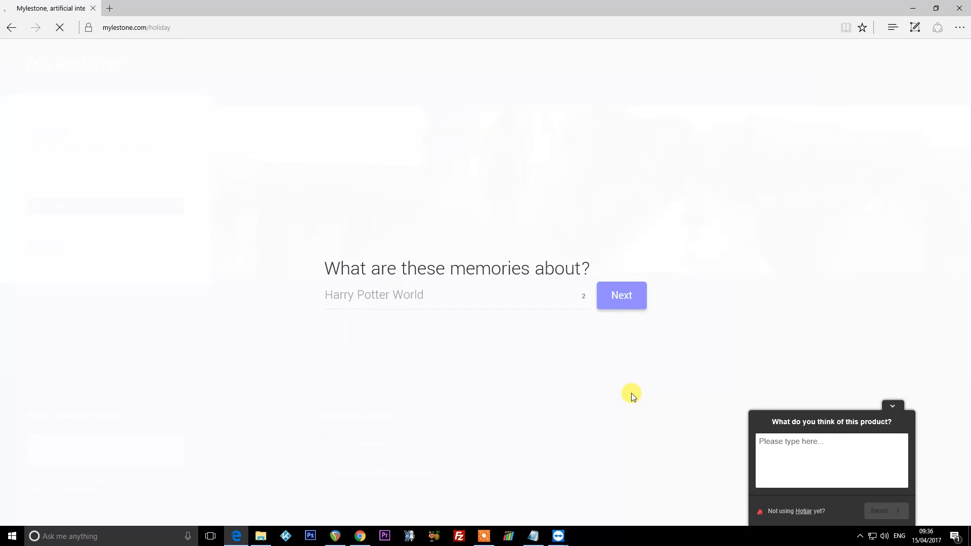
click(621, 295)
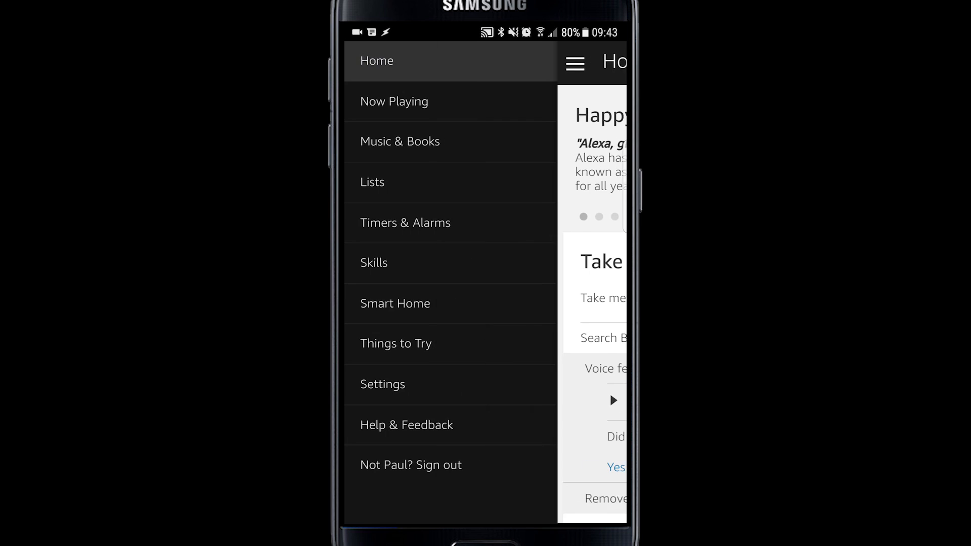
Find the Mylestone skill in Alexa Skills, enable it, and close the linking confirmation.
click(373, 262)
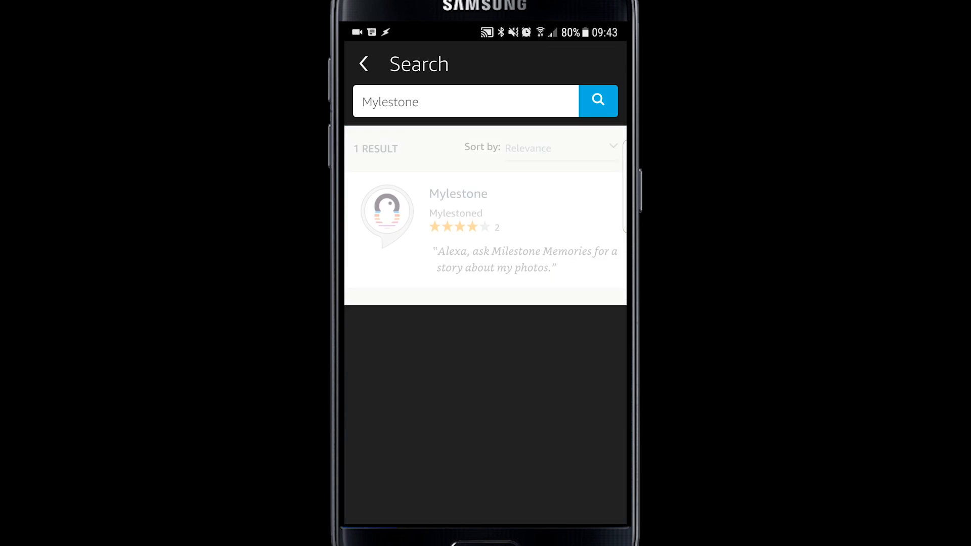
click(458, 217)
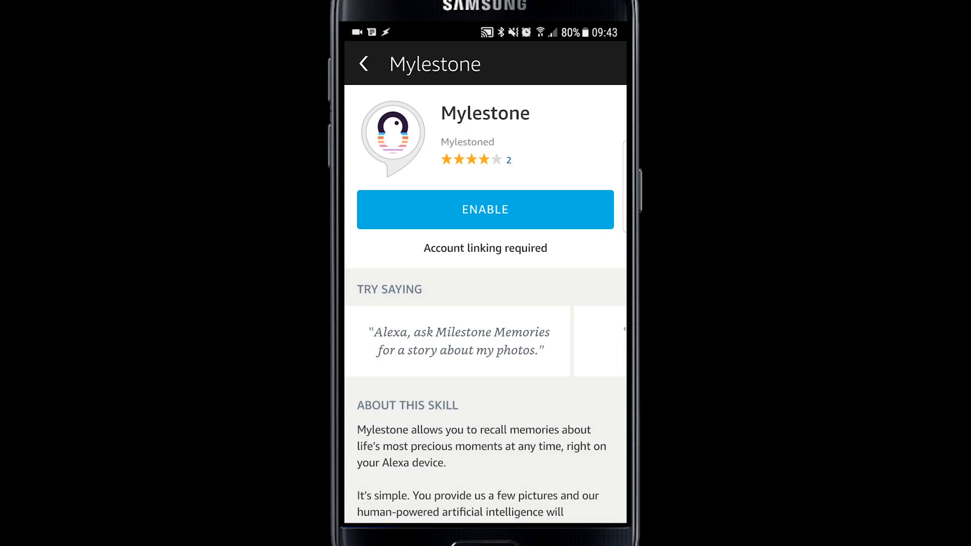
click(485, 210)
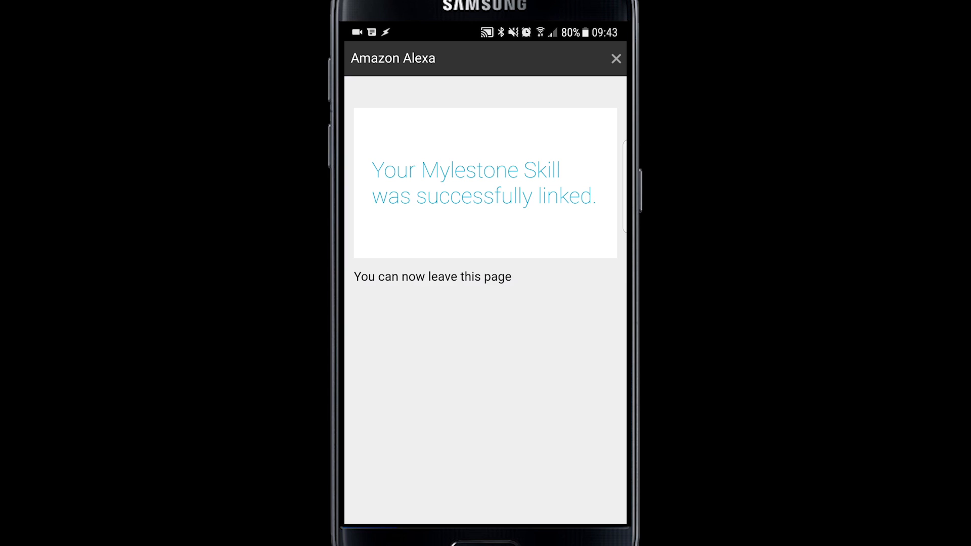
click(615, 58)
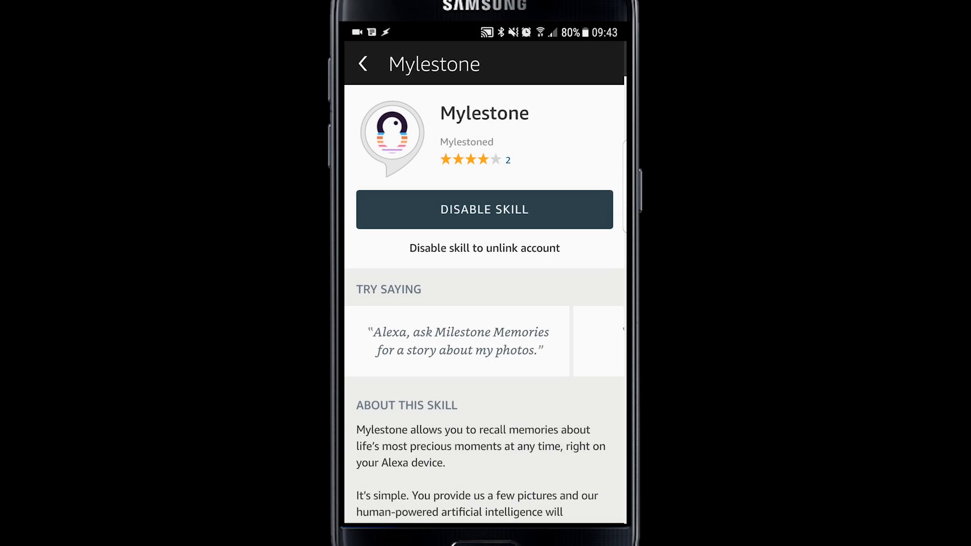